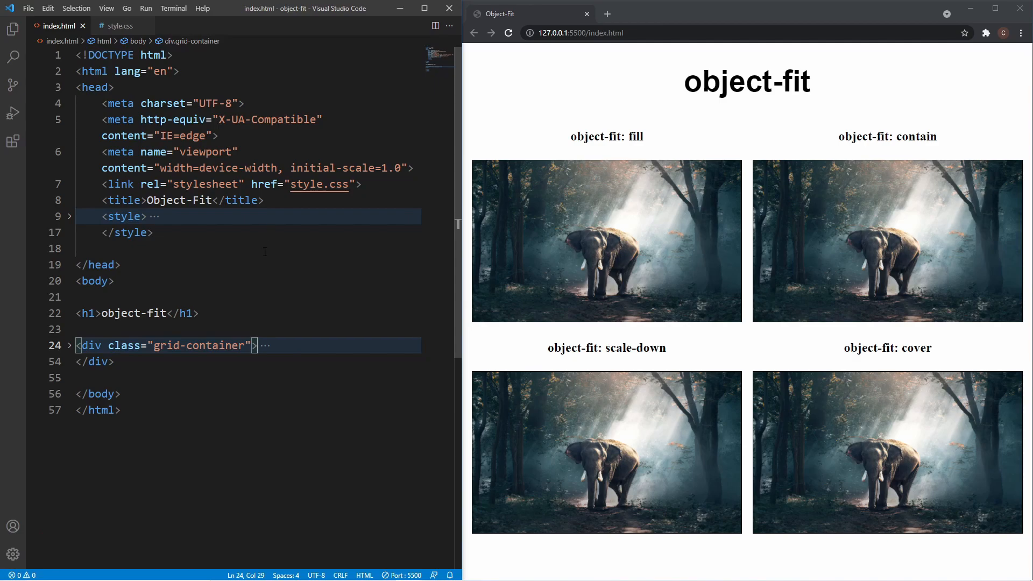
mouse_move(177, 417)
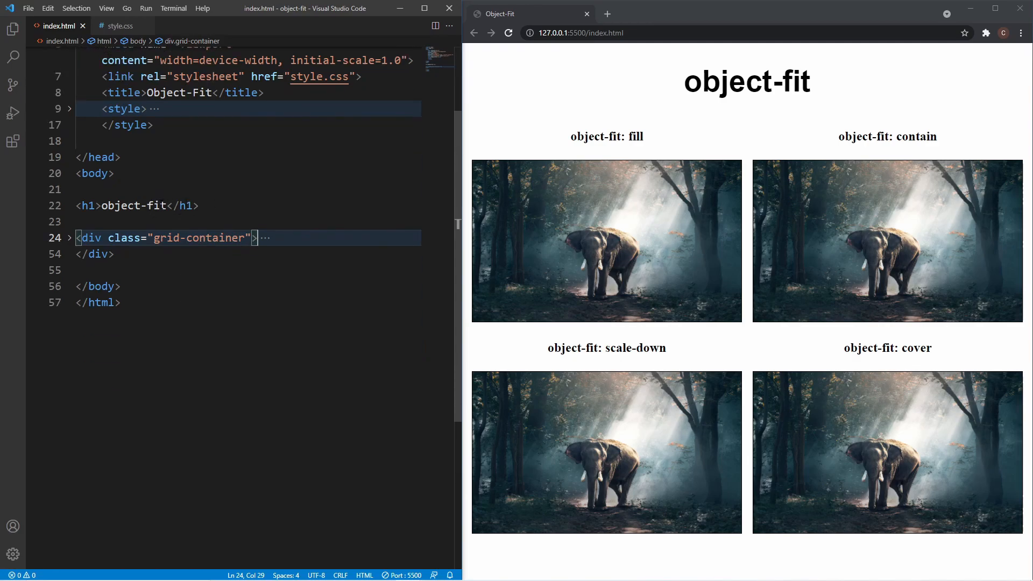
Unfold index.html's grid-container div to reveal the fill, contain and scale-down image items.
double_click(716, 82)
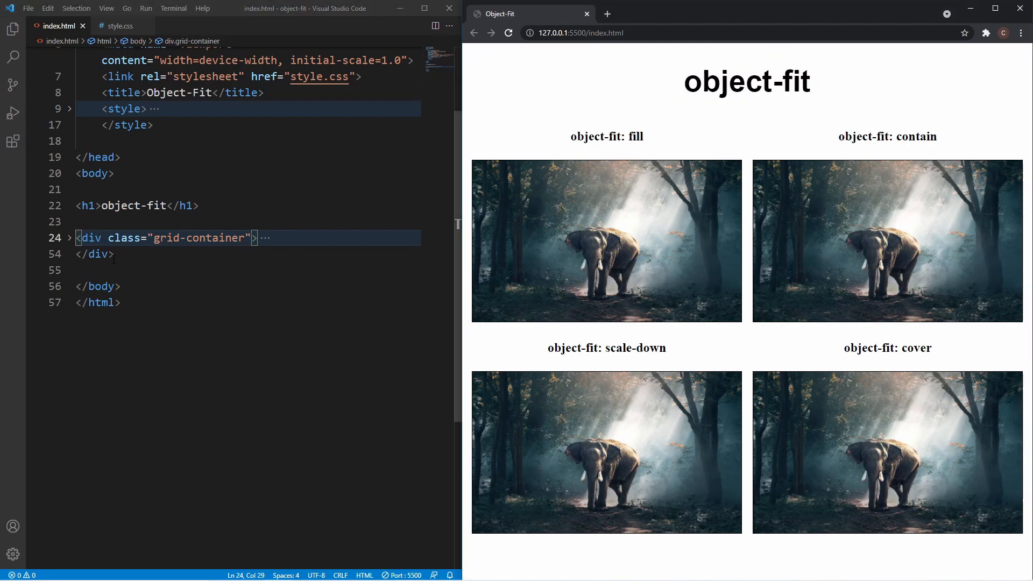
click(69, 238)
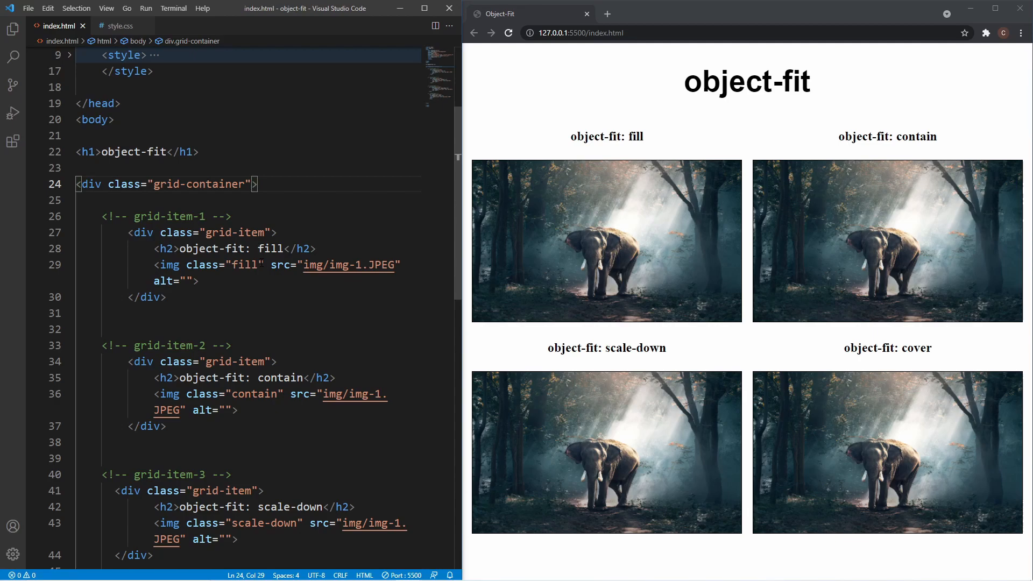
Switch to style.css with its h1 and img rules for 300px bordered images.
click(120, 26)
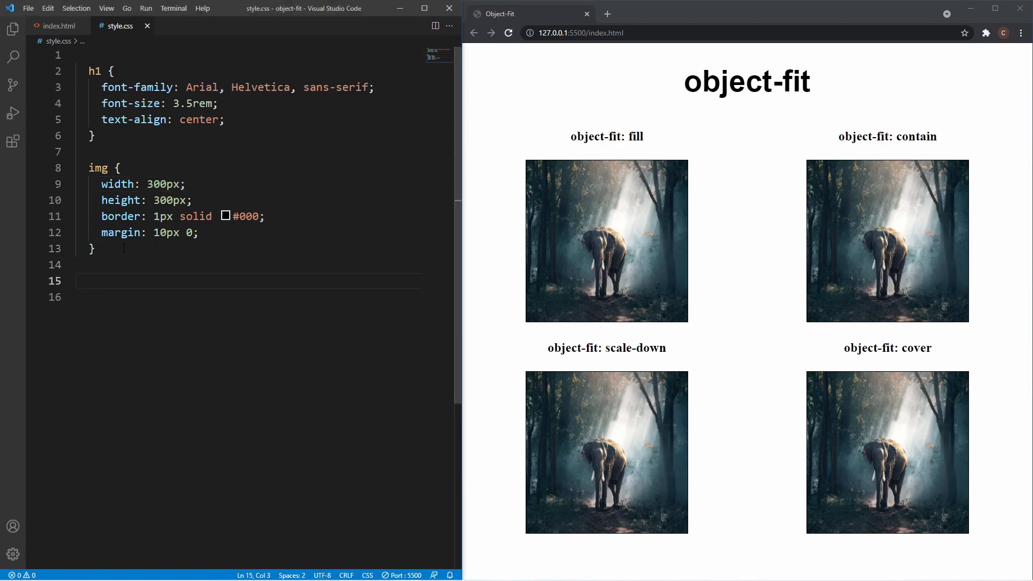
Add a .fill rule with object-fit: fill and begin a .cont selector below it.
text(.fill {)
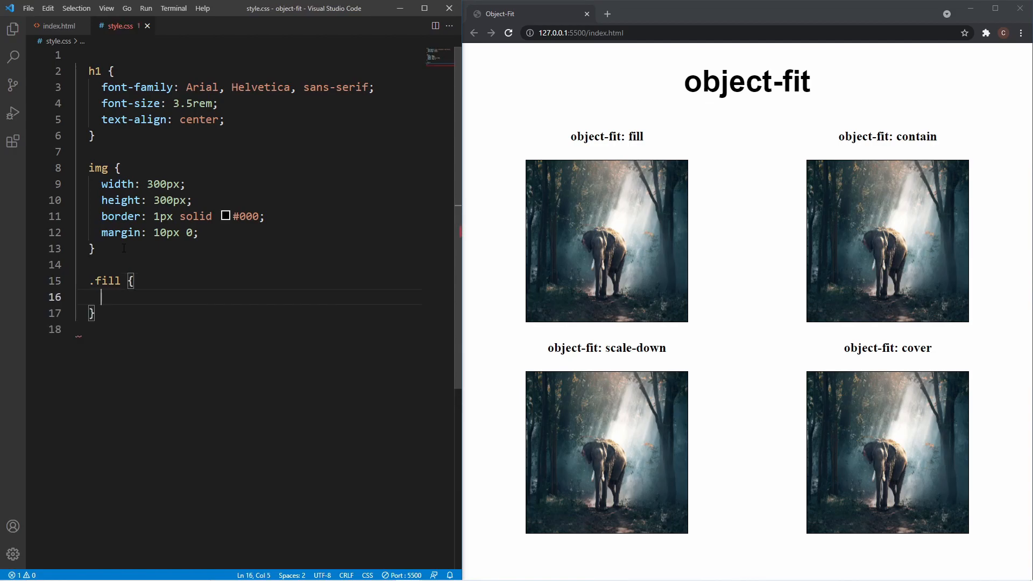
text(o)
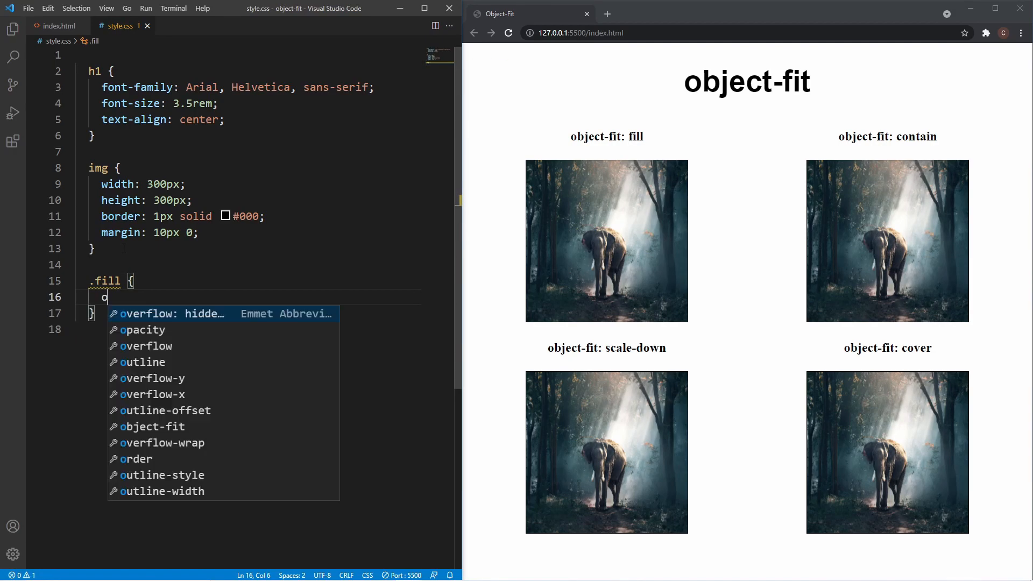
text(object-fit: fill;)
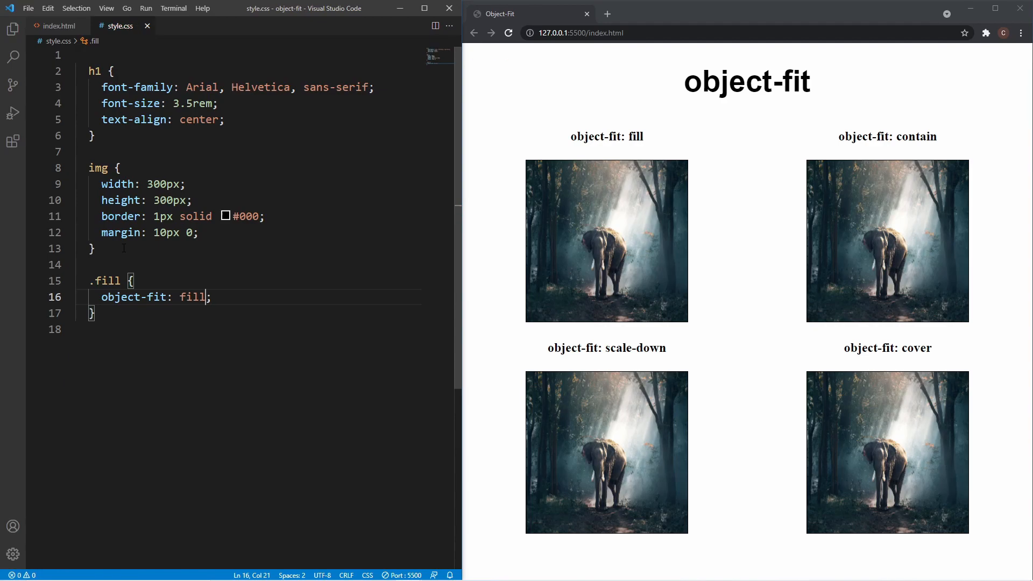
mouse_move(484, 287)
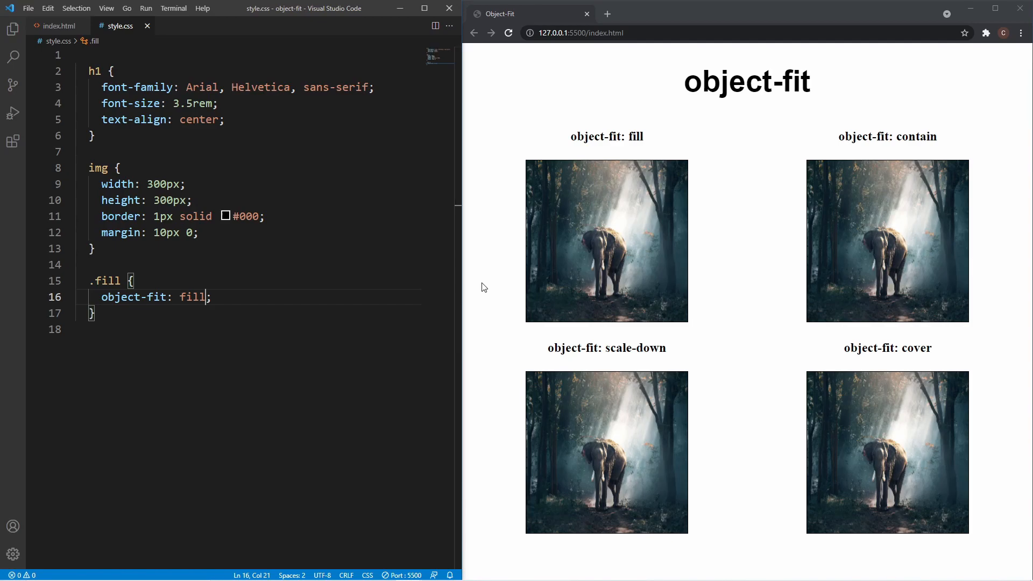
mouse_move(482, 202)
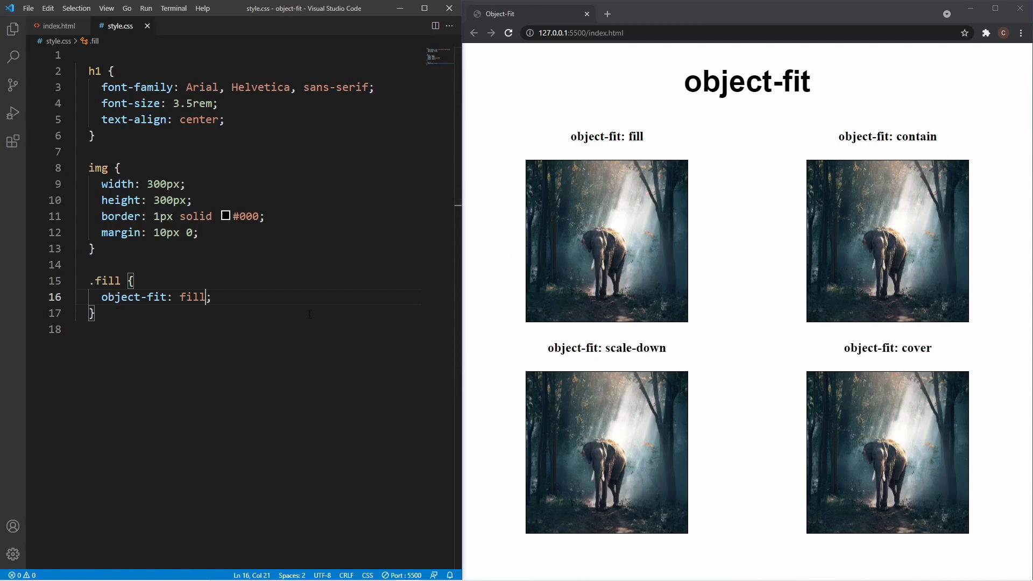
text(.cont)
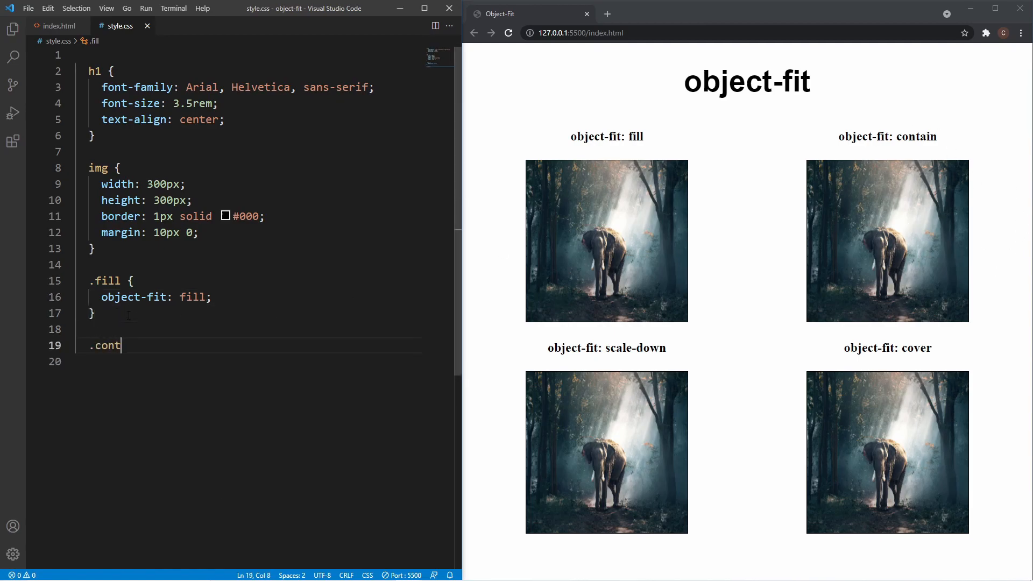
Complete the .contain rule with object-fit: contain, letterboxing the contain image.
text(ain {)
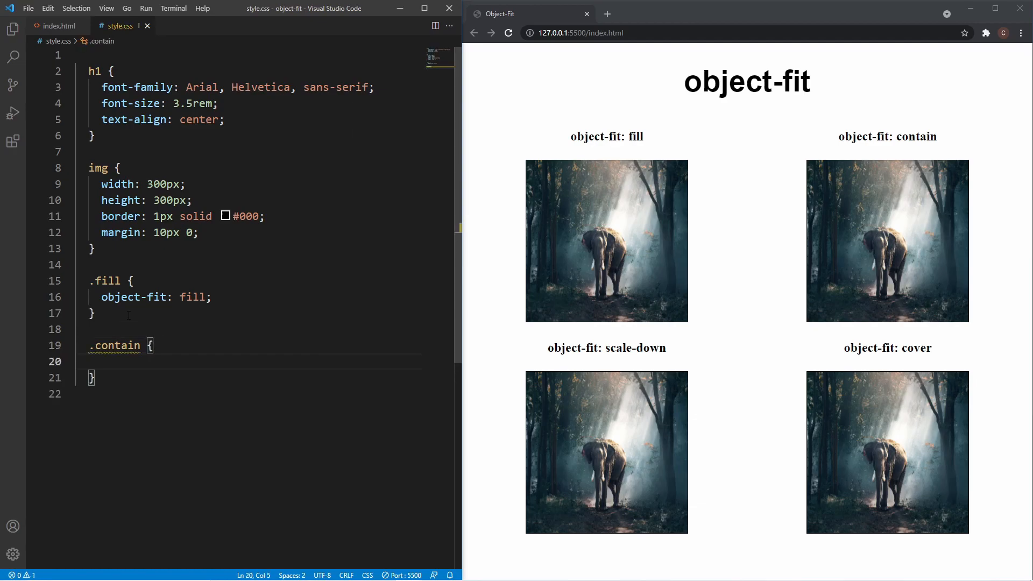
text(object-fit: contain;)
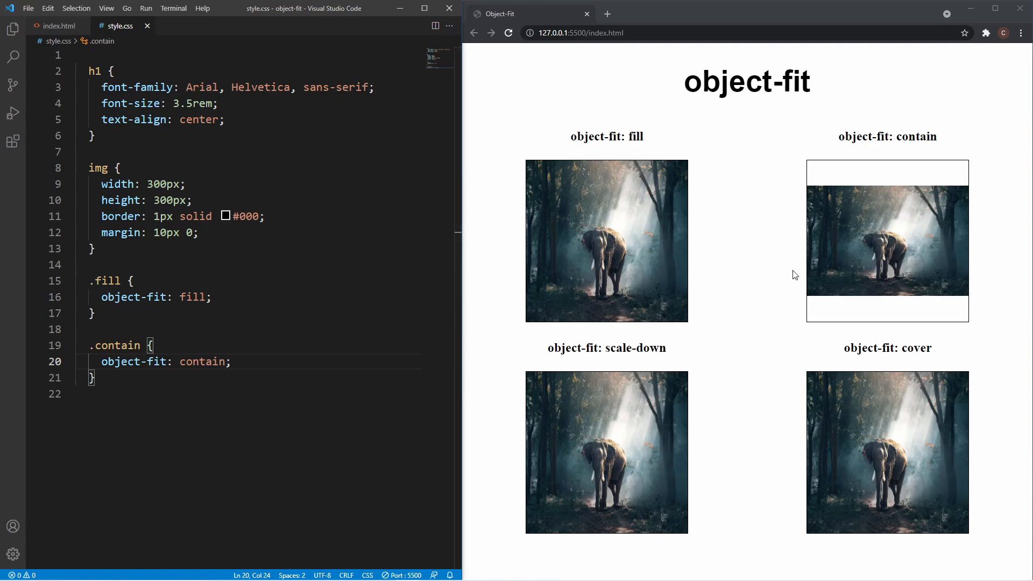
mouse_move(854, 241)
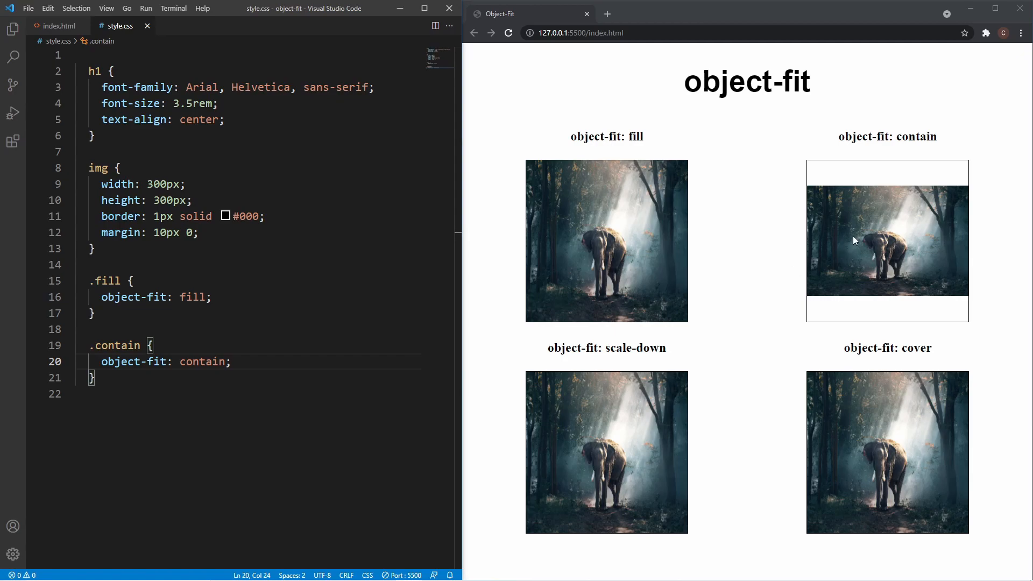
mouse_move(845, 252)
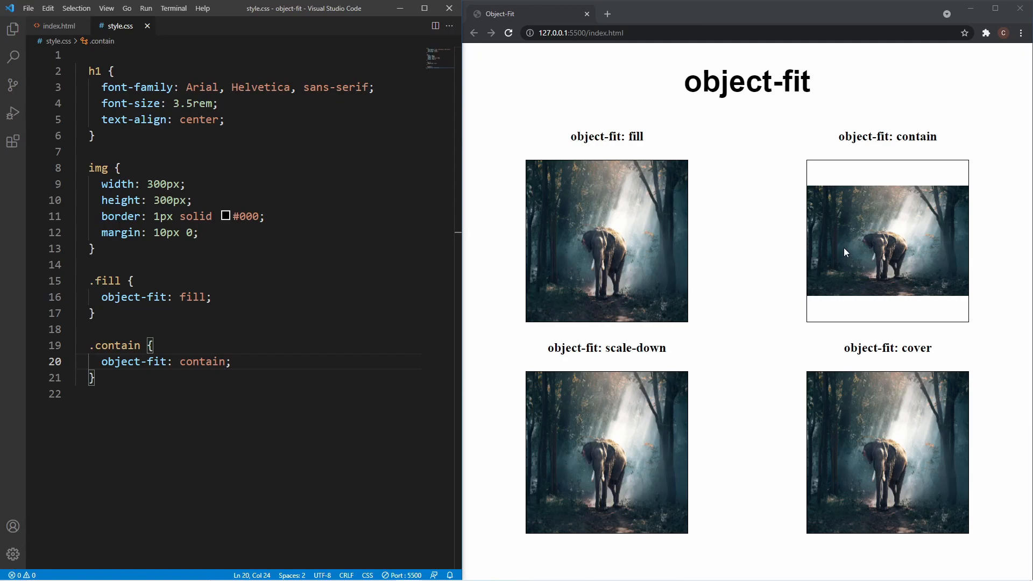
mouse_move(849, 253)
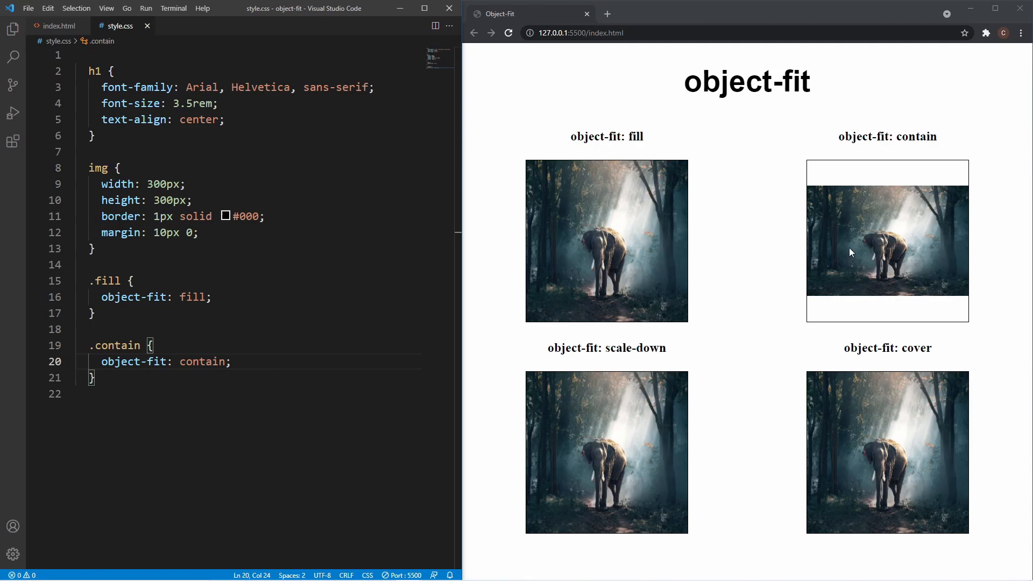
mouse_move(856, 246)
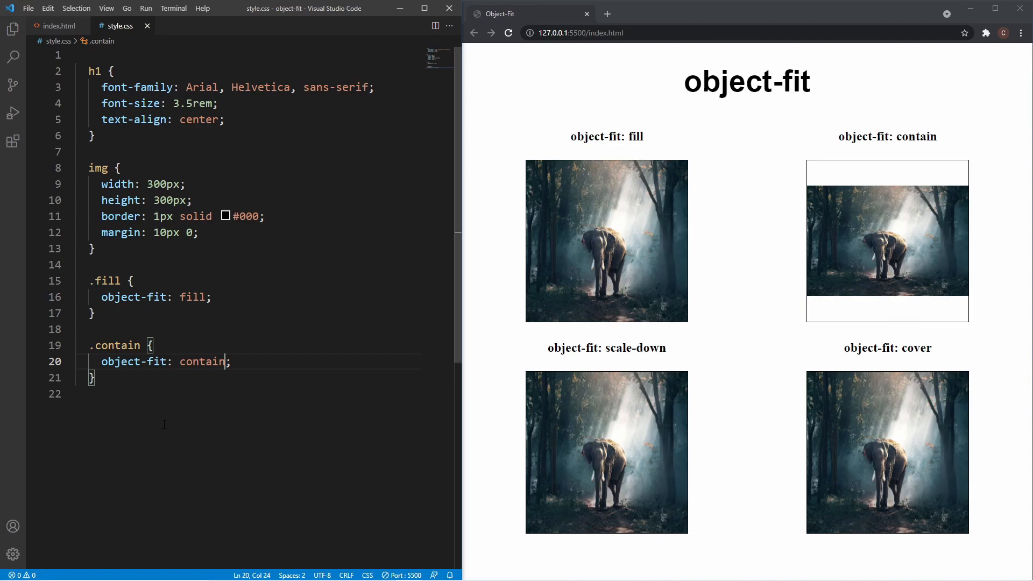
Duplicate the .contain rule and rename the copy to .scale-down with object-fit: scale-down.
drag(89, 345, 95, 376)
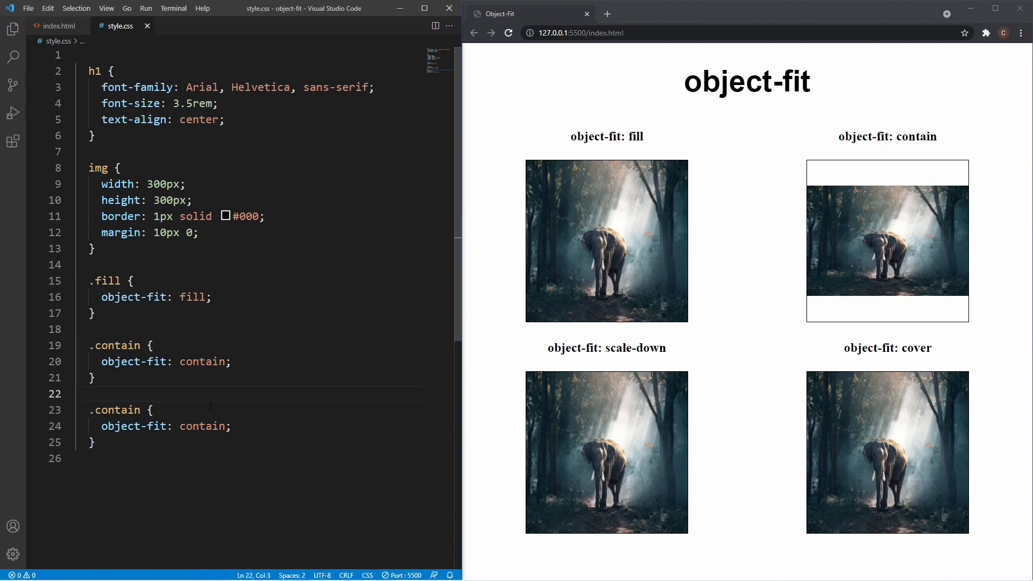
double_click(114, 409)
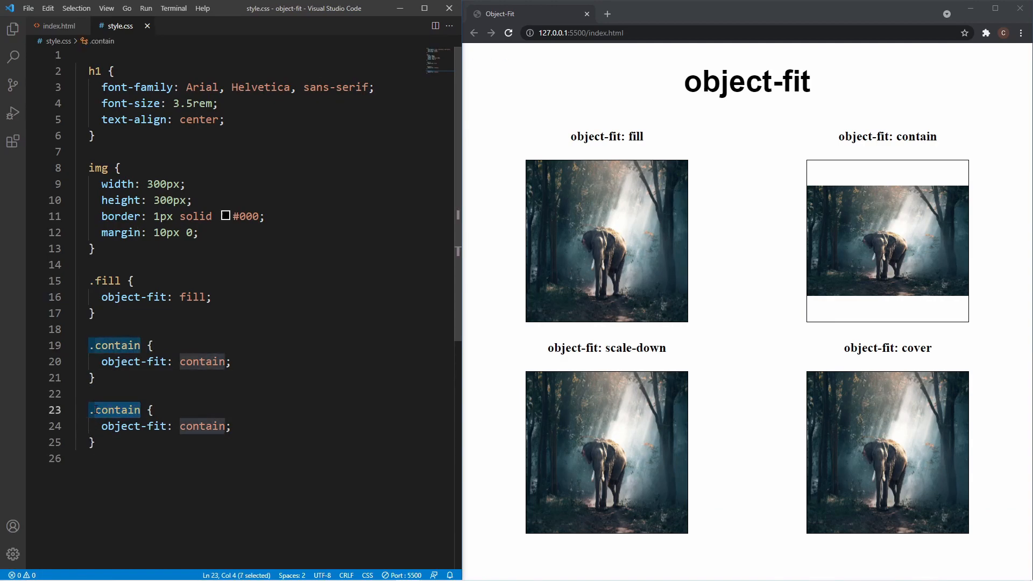
text(scale-)
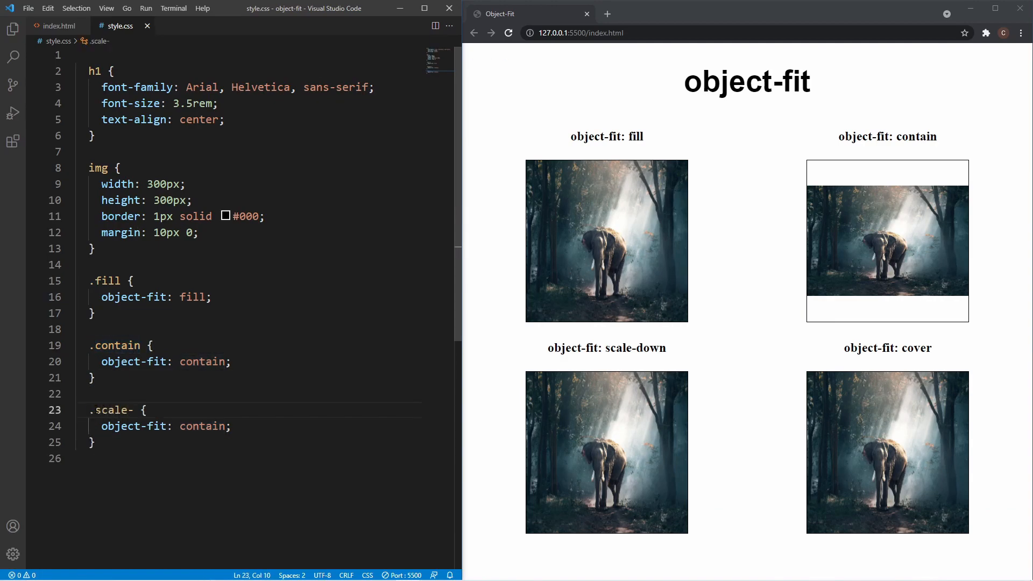
text(down)
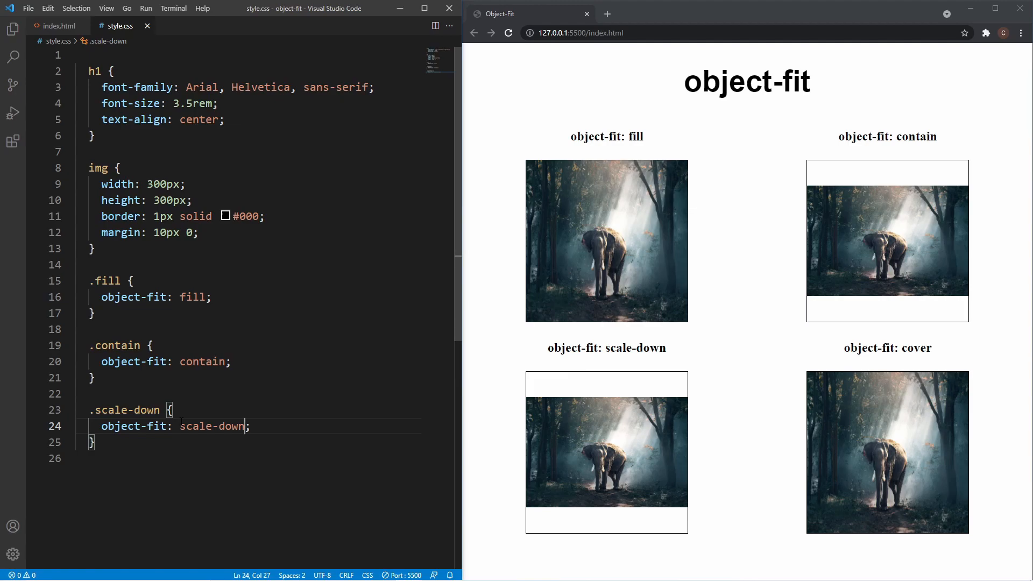
mouse_move(531, 446)
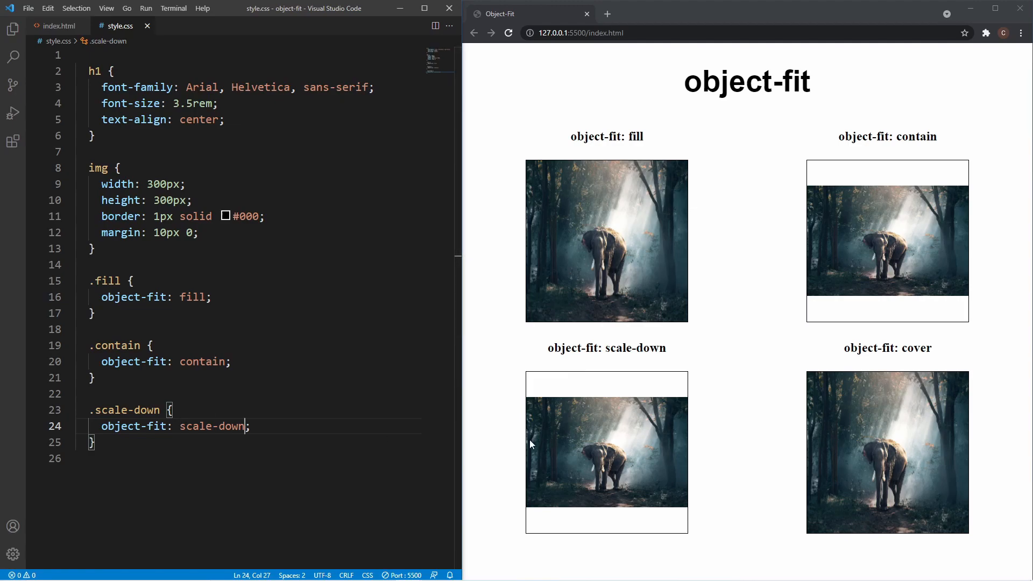
mouse_move(607, 406)
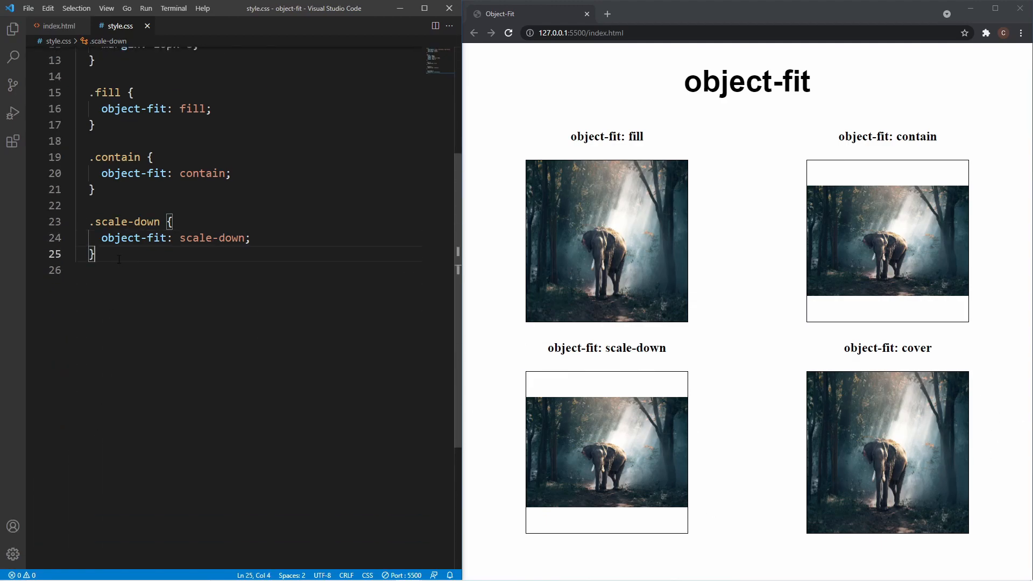
Add a .cover rule with object-fit: cover so the cover image fills its square cropped.
text(.cover {)
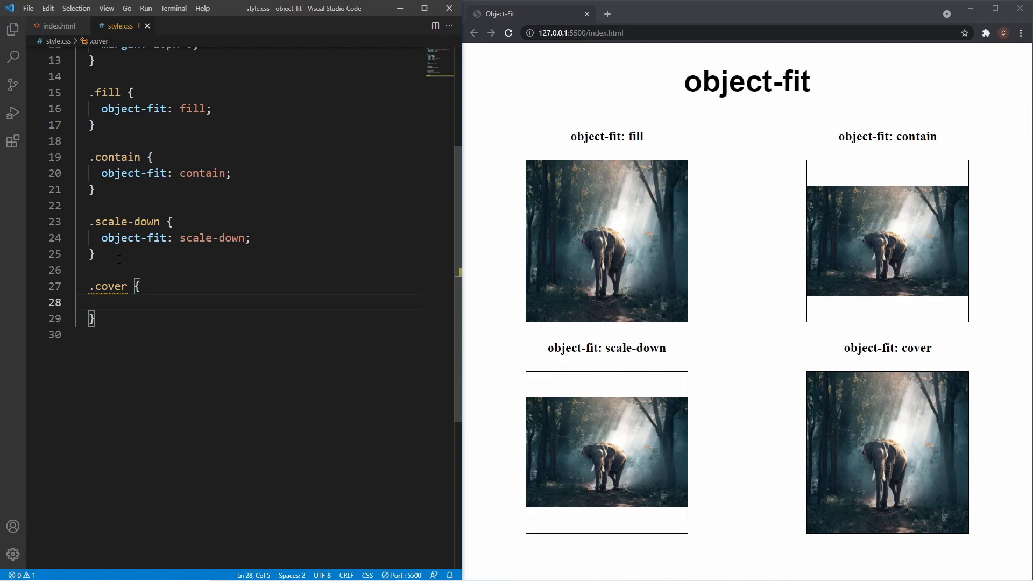
text(obje)
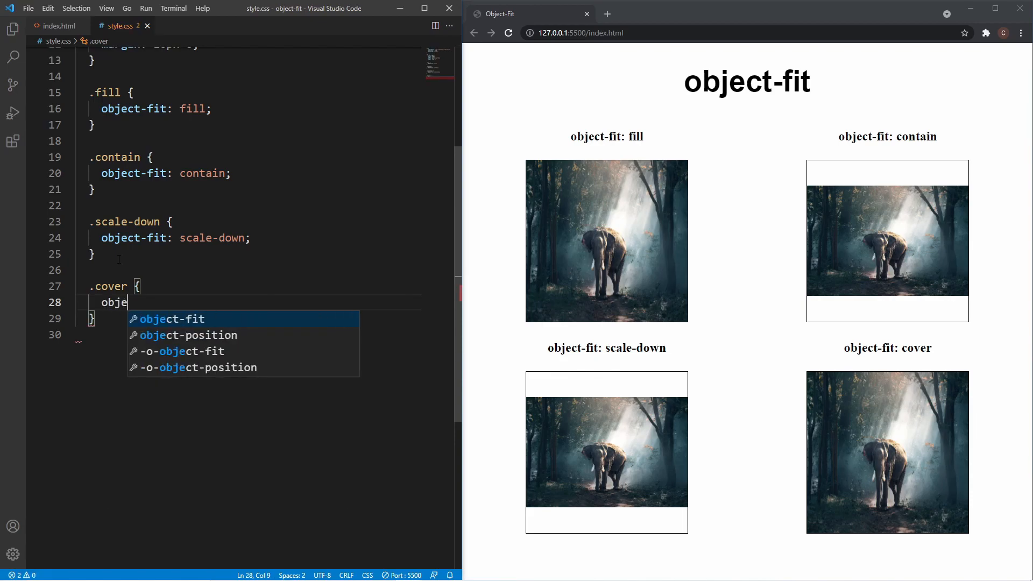
text(ct-fit: cover;)
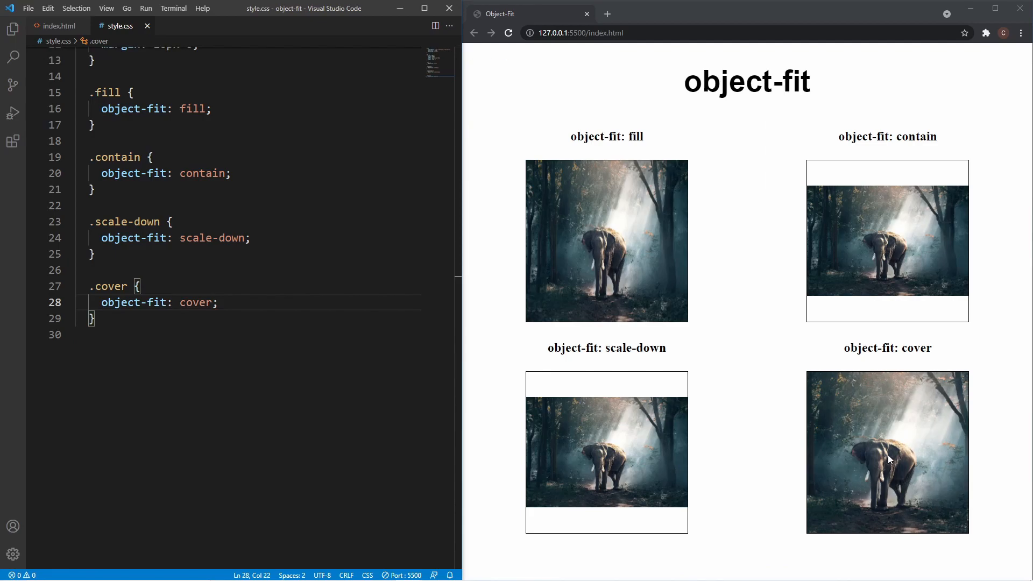
mouse_move(908, 456)
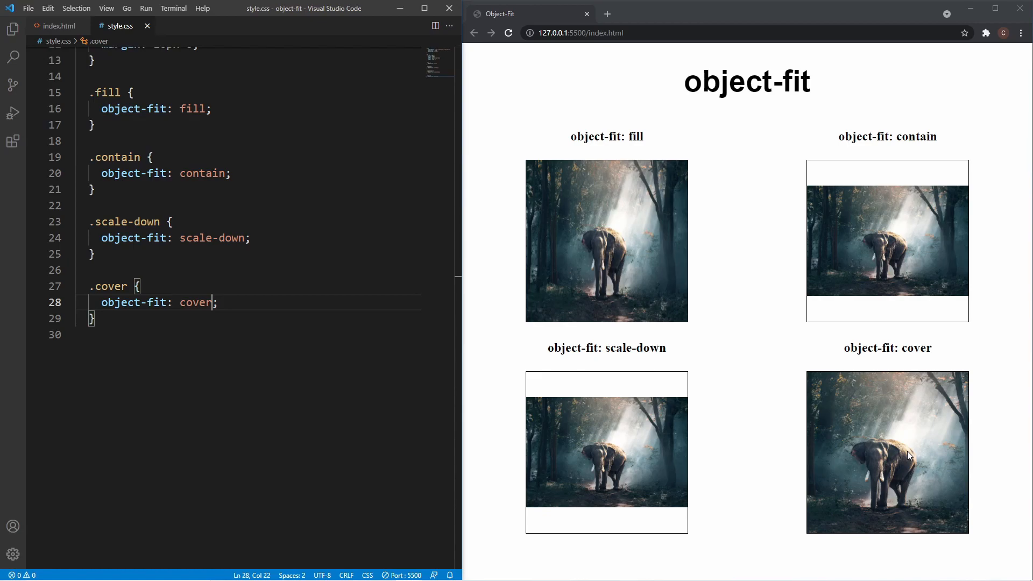
mouse_move(603, 464)
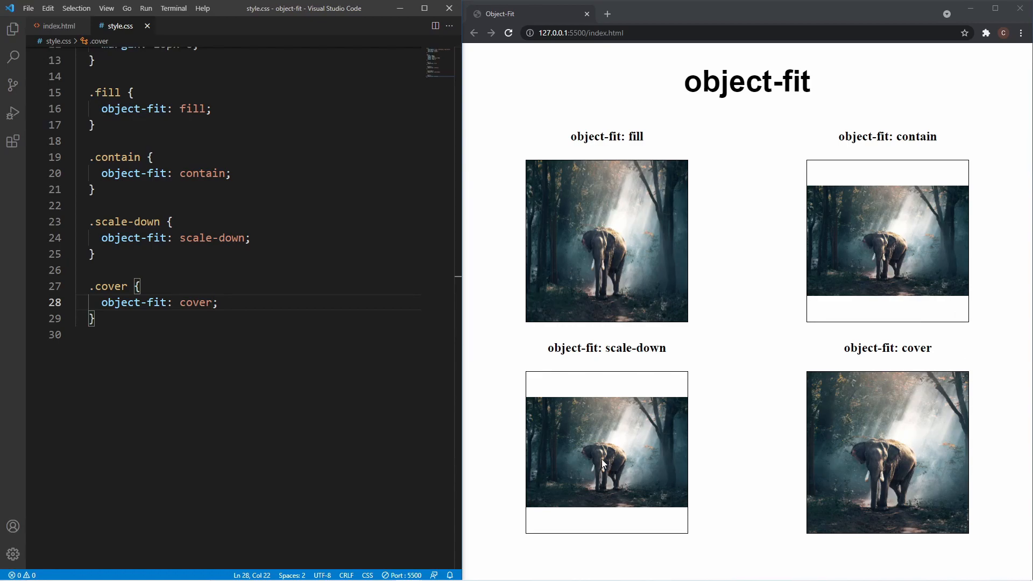